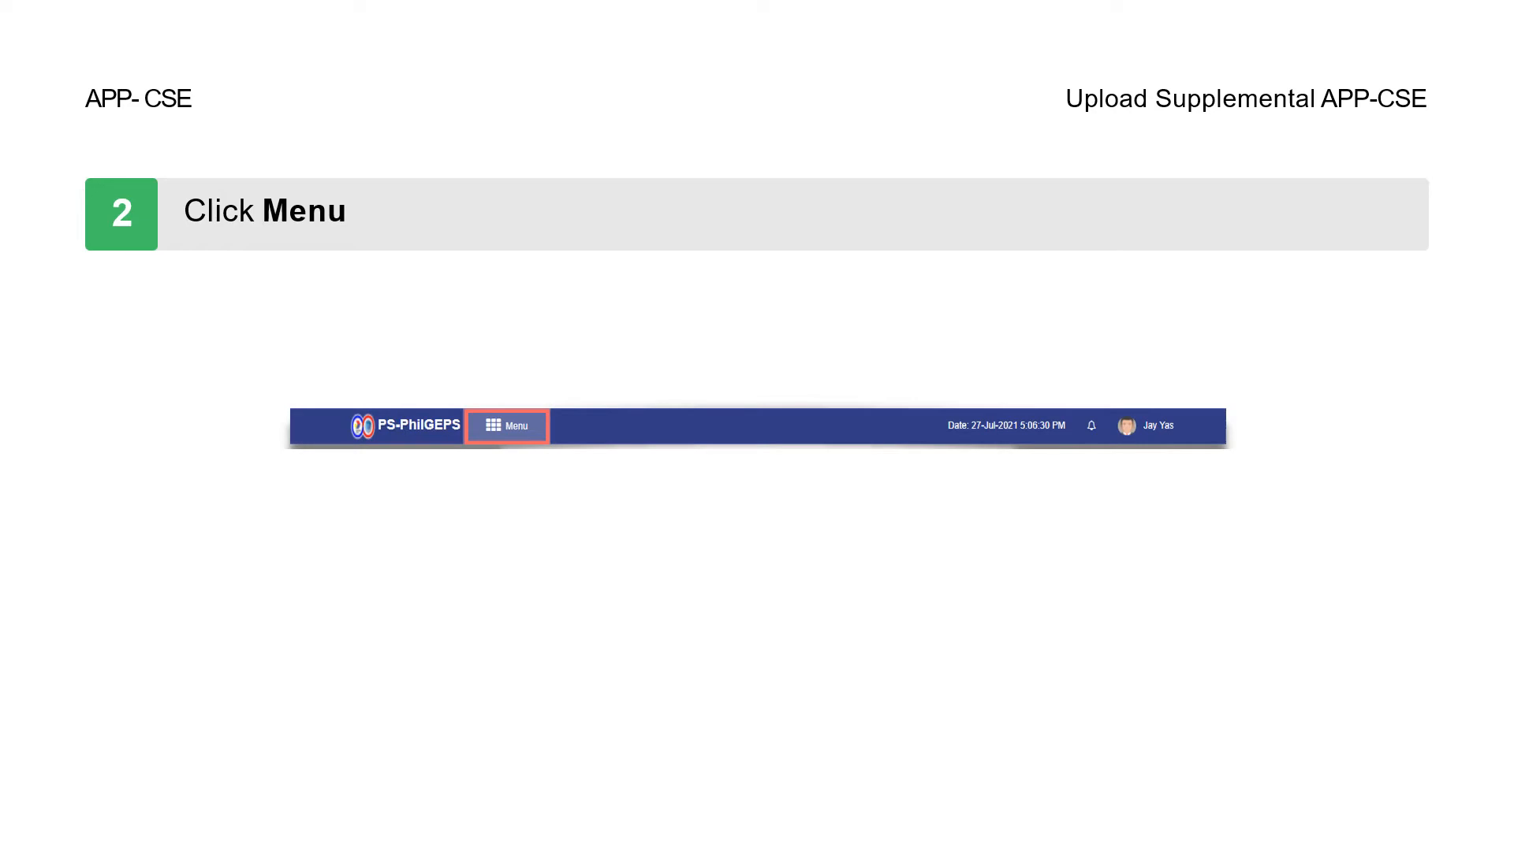
# Navigate from the Menu to the APP-CSE module's View Uploaded APP-CSE page.
pyautogui.click(506, 426)
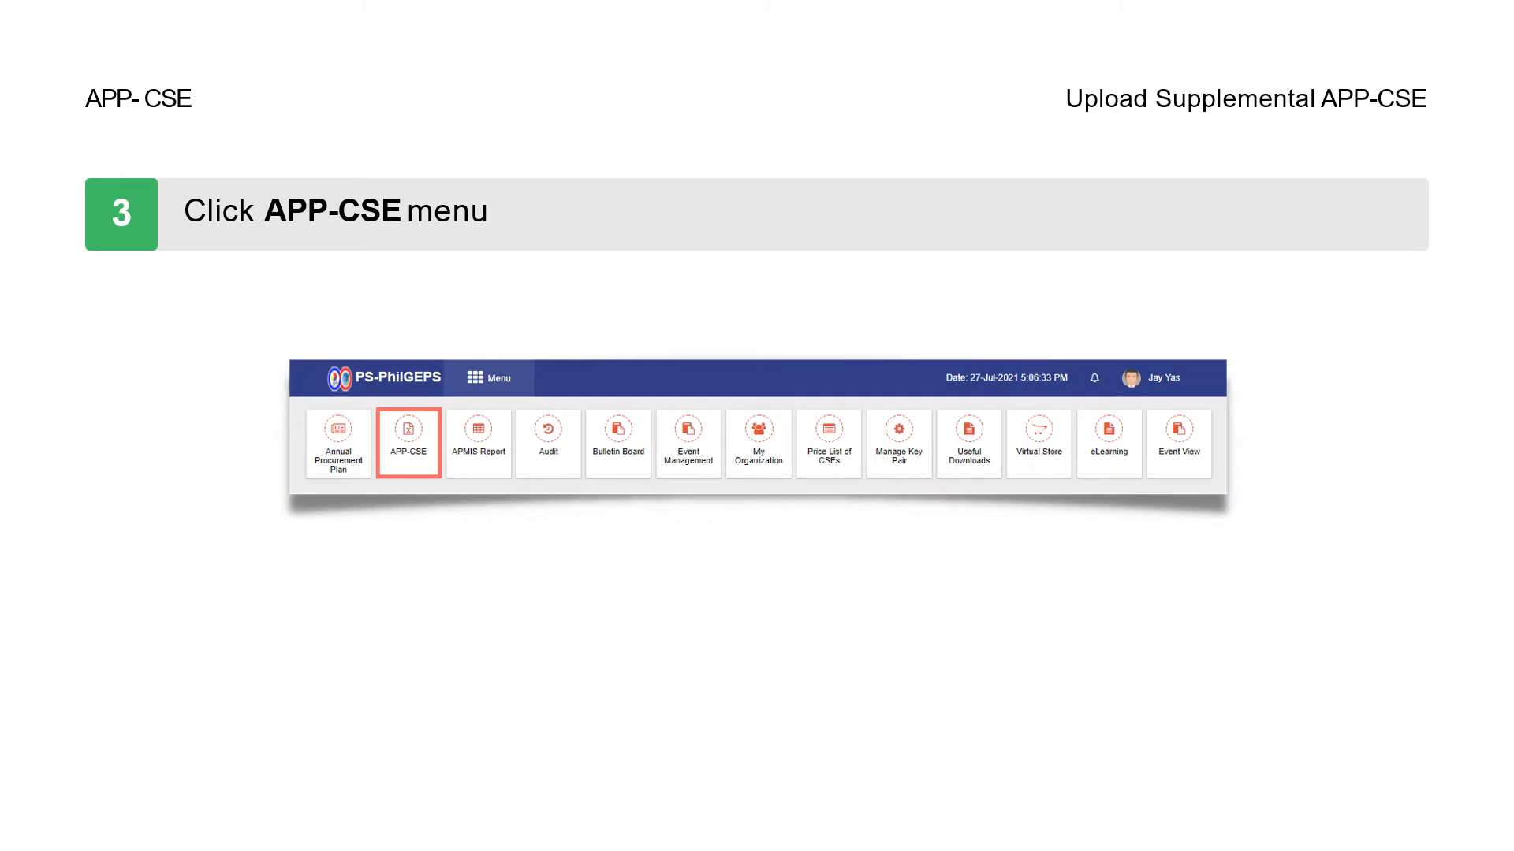
pyautogui.click(407, 442)
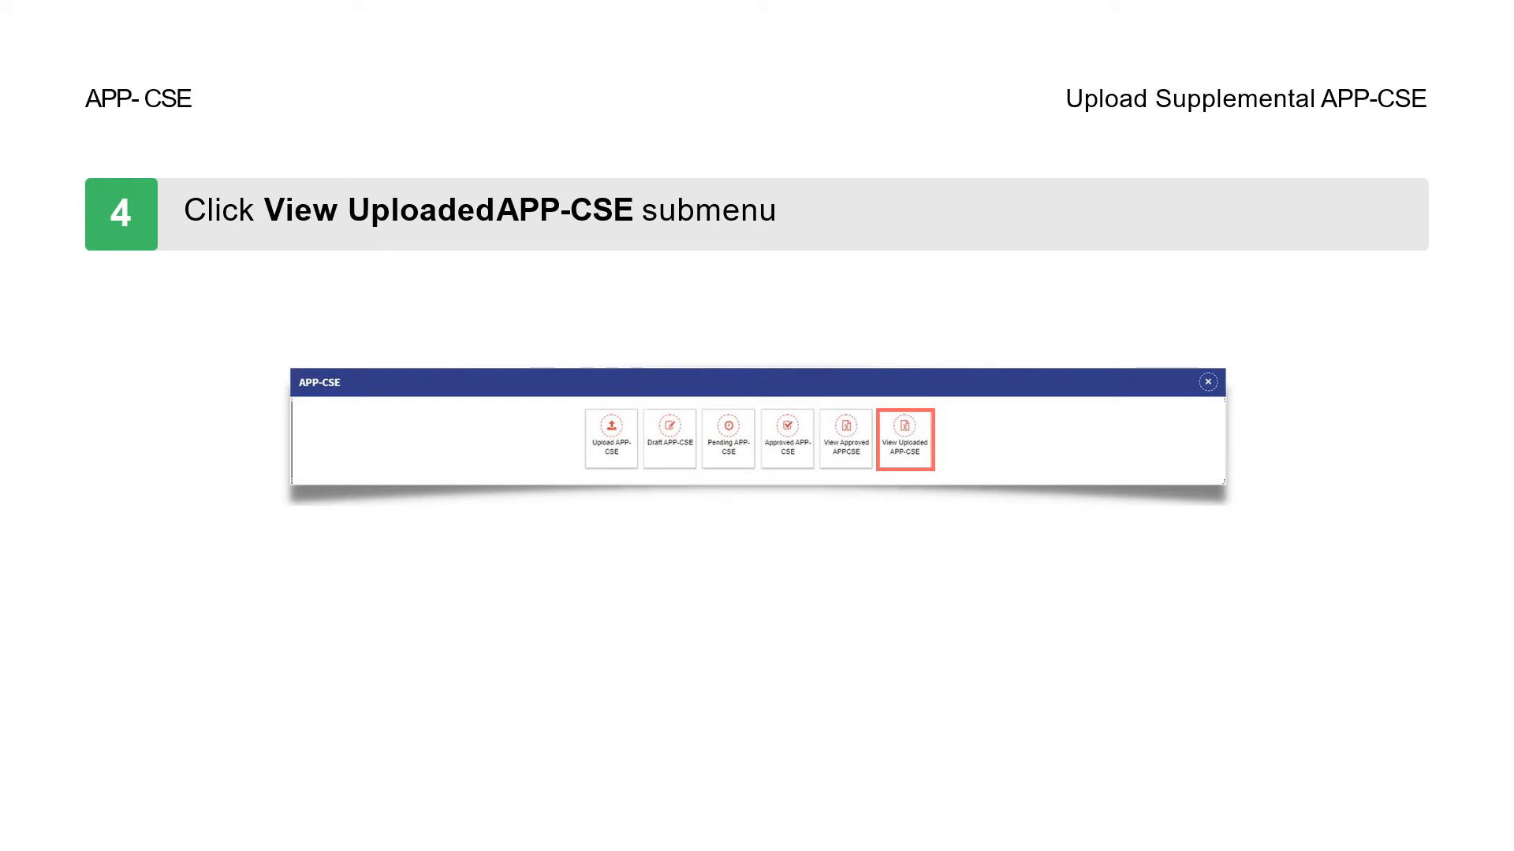
pyautogui.click(903, 437)
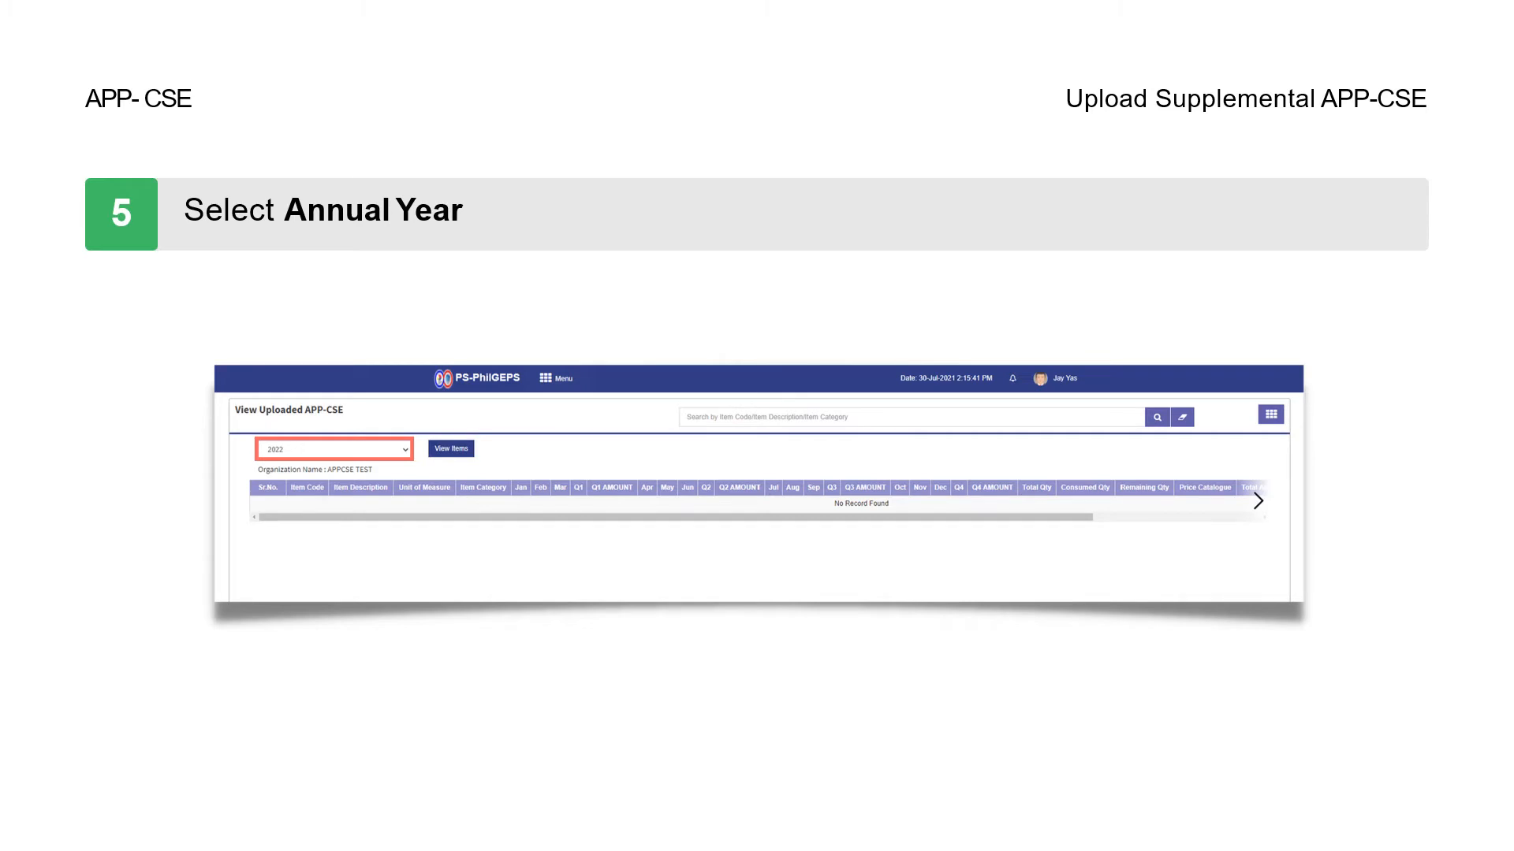
# Show the approved uploaded APP-CSE items for annual year 2022.
pyautogui.click(449, 448)
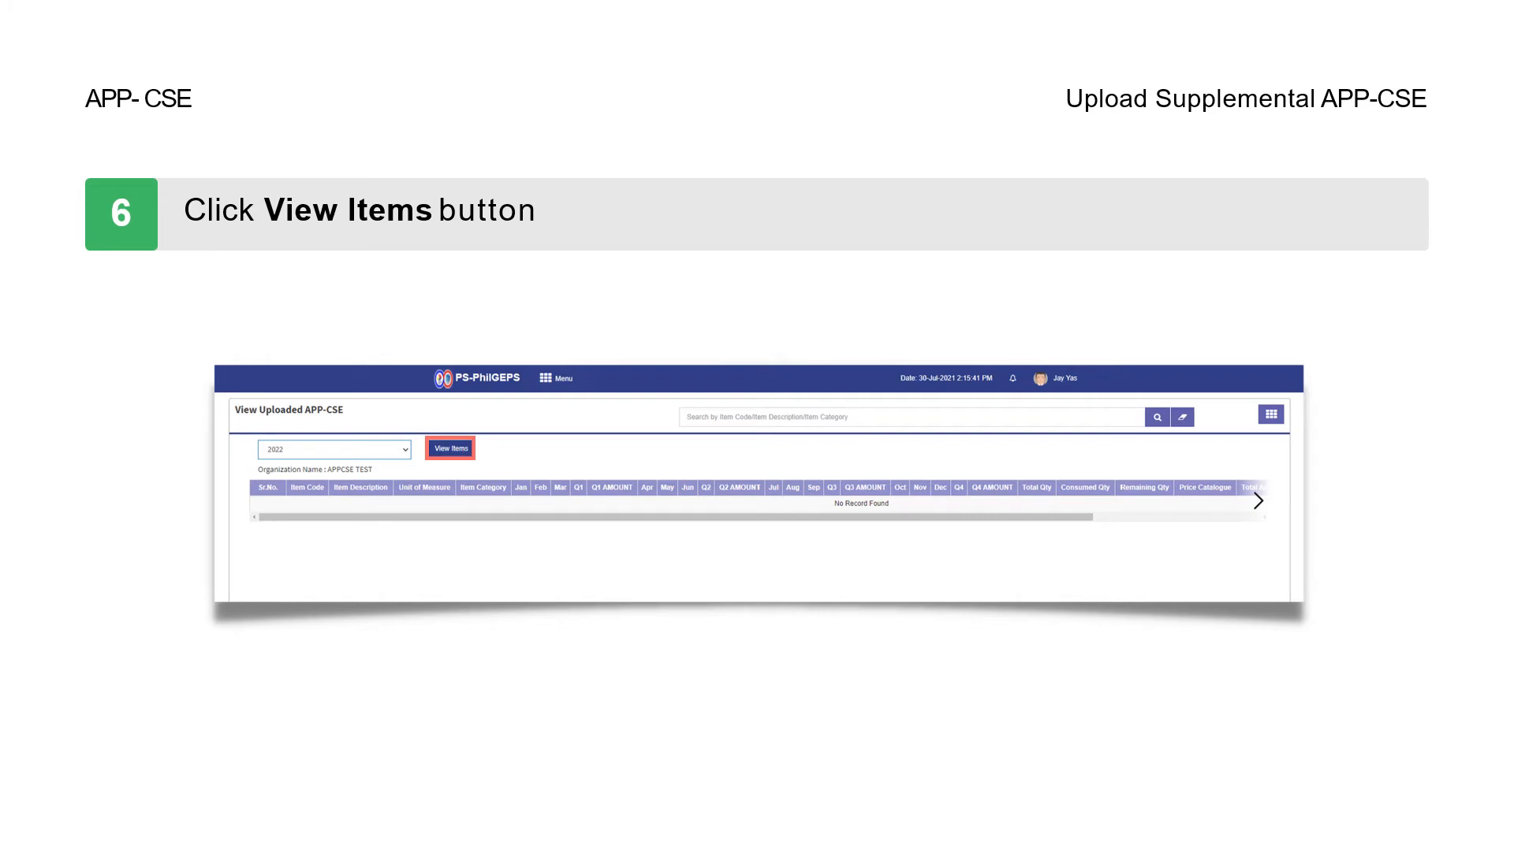
pyautogui.click(450, 448)
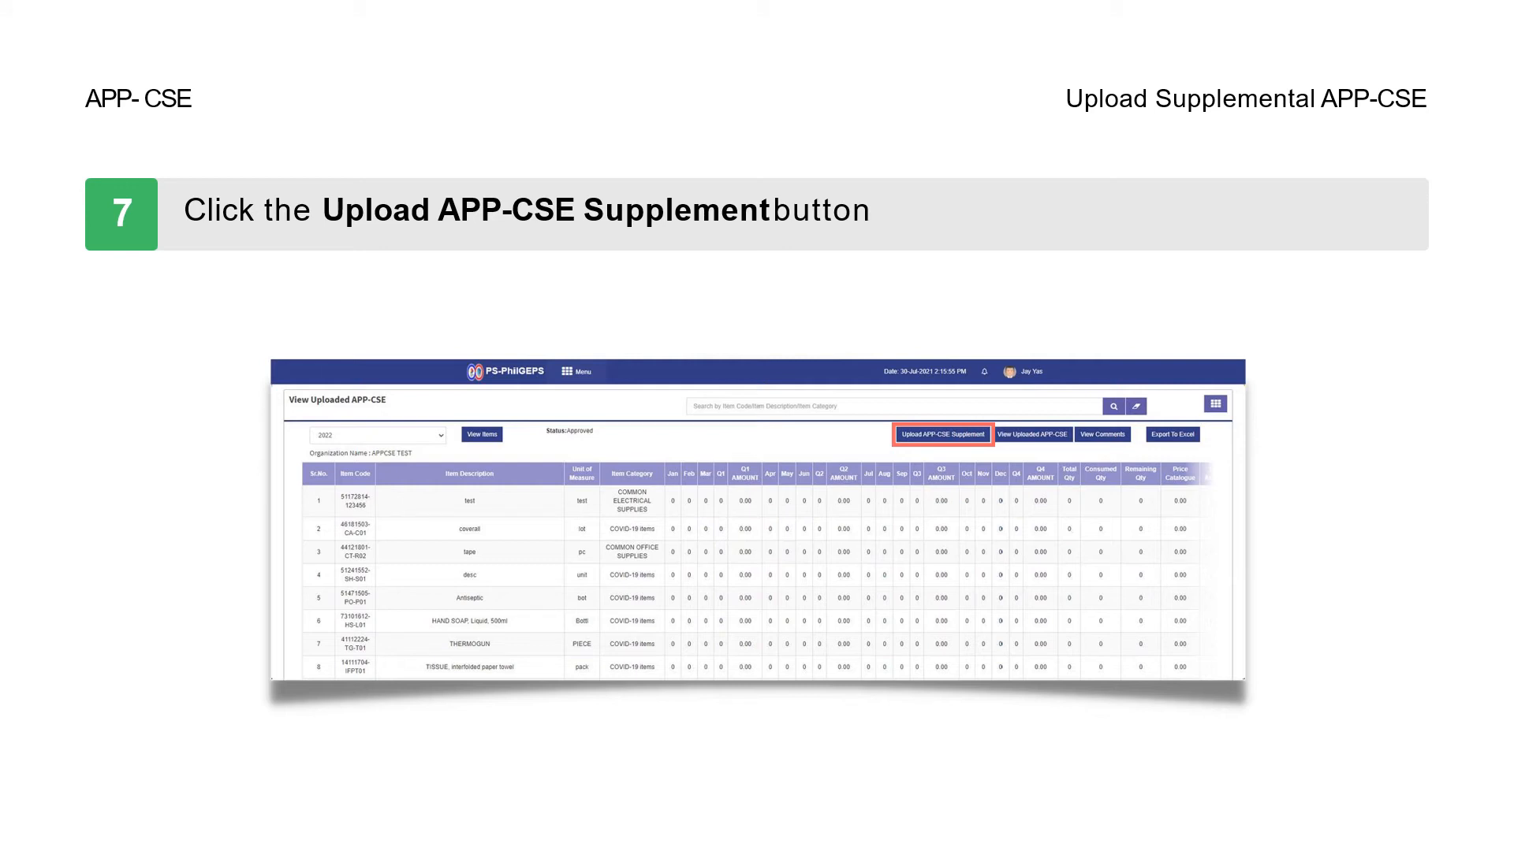
# Start a new APP-CSE supplement, attach the template spreadsheet and request publishing.
pyautogui.click(943, 435)
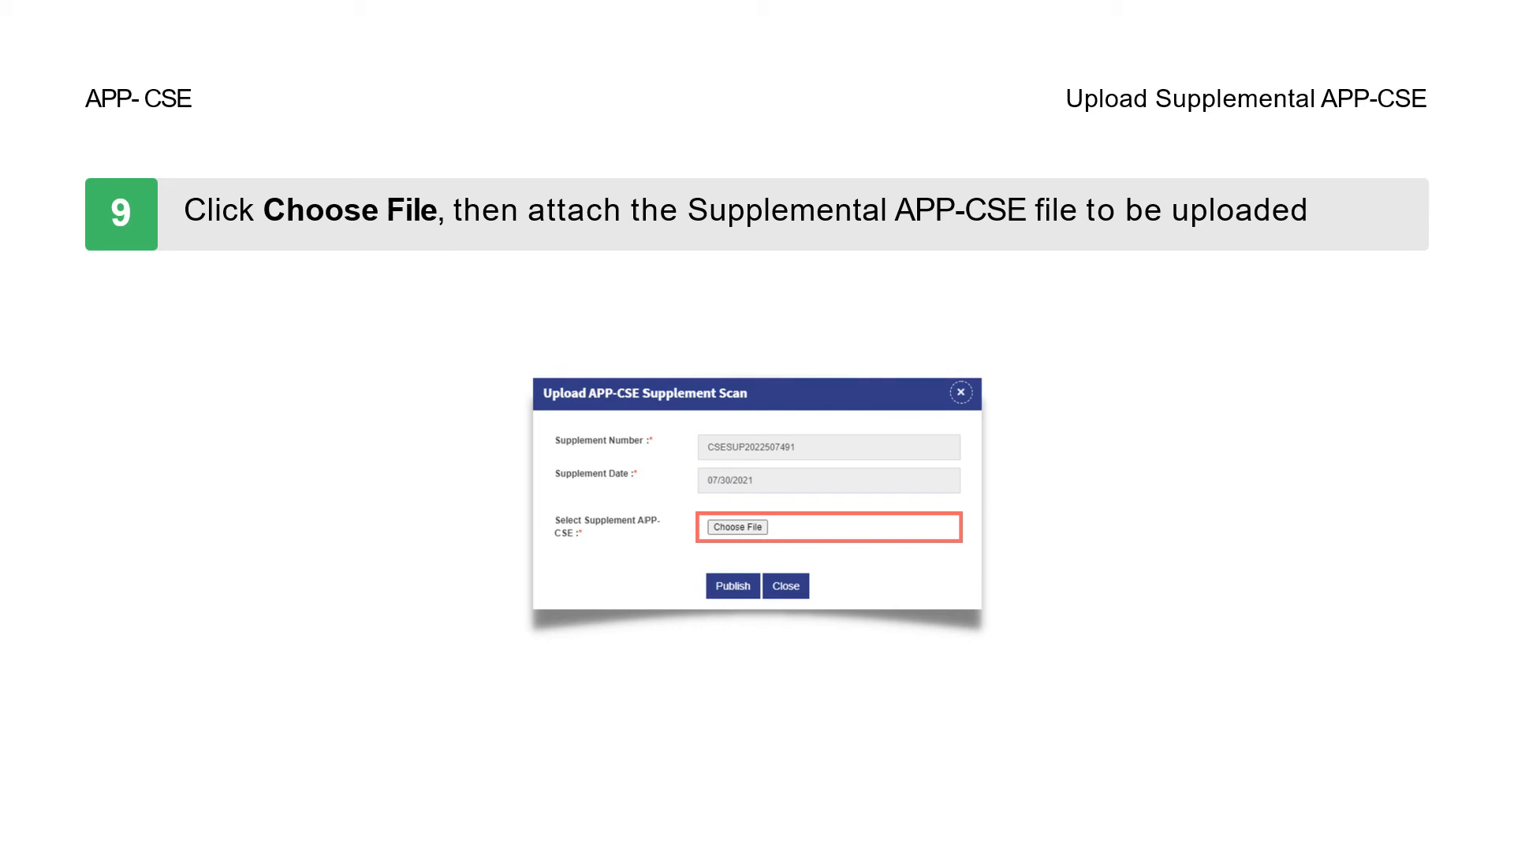
pyautogui.click(735, 527)
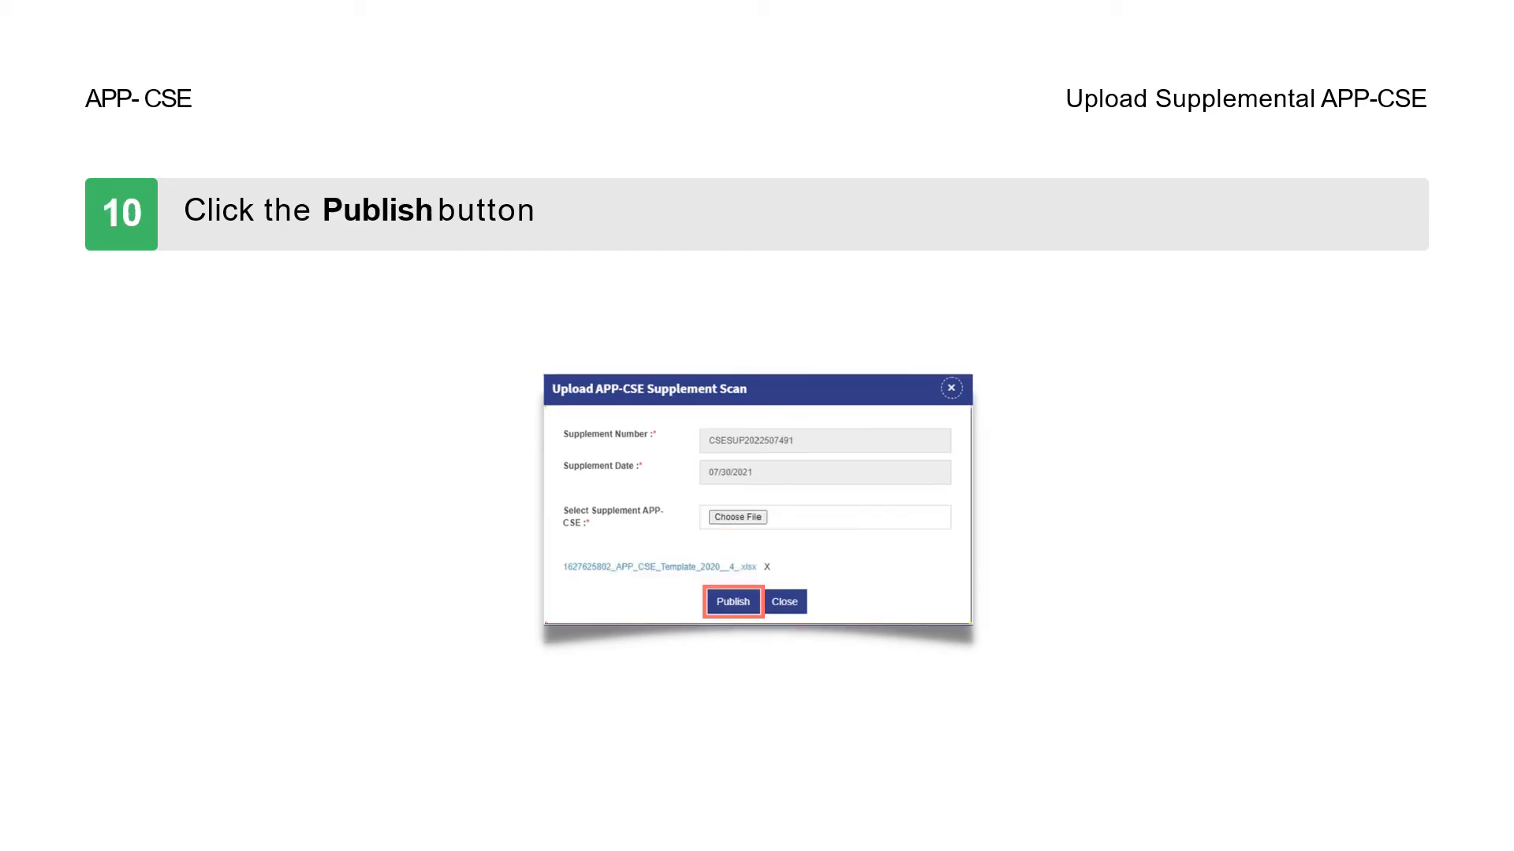
pyautogui.click(732, 601)
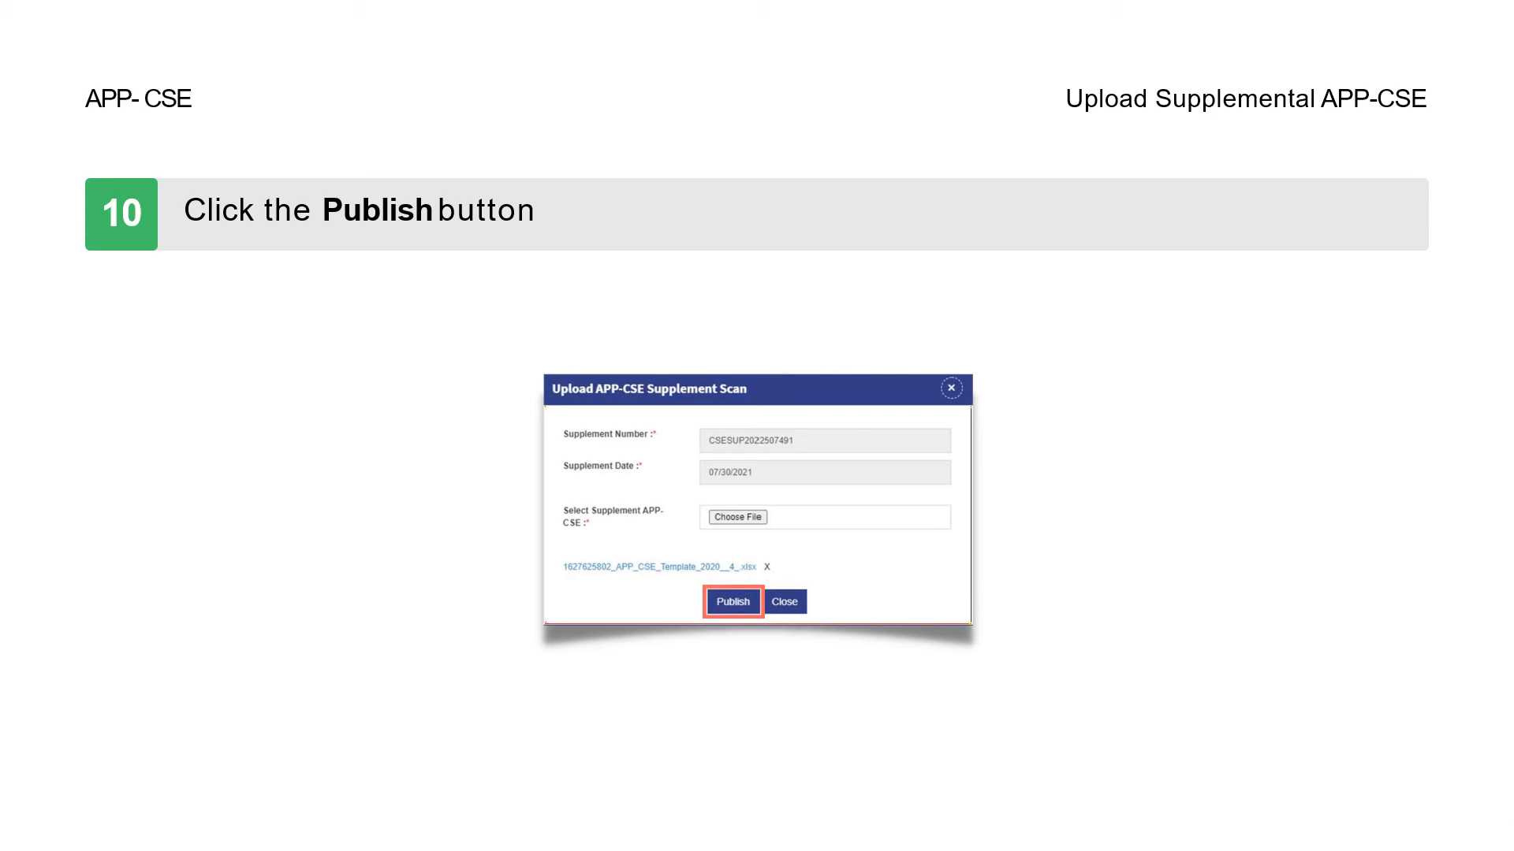
pyautogui.click(732, 601)
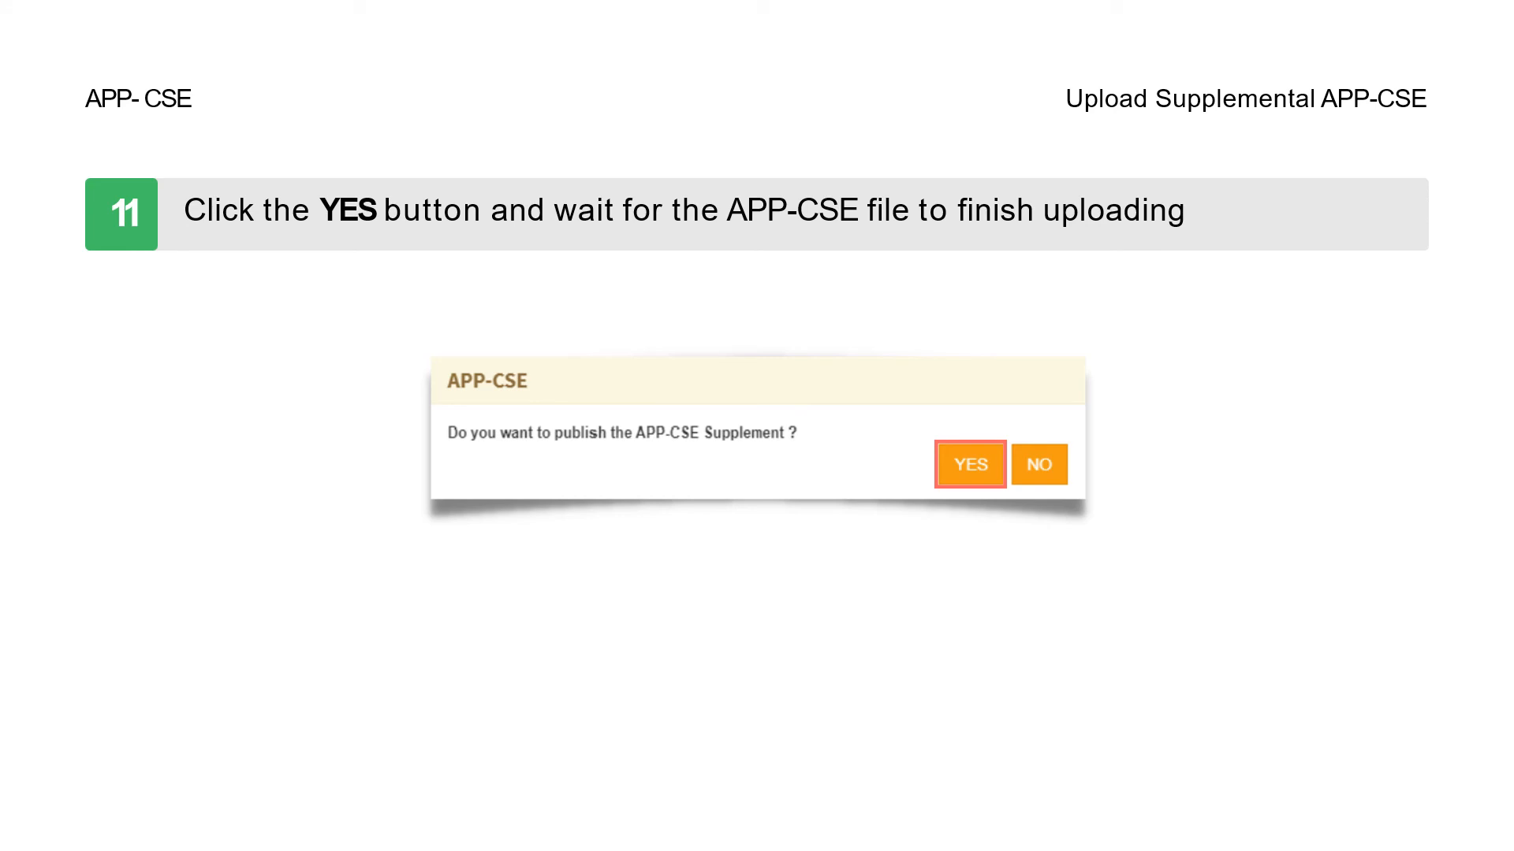
# Confirm YES to publish the APP-CSE supplement.
pyautogui.click(970, 463)
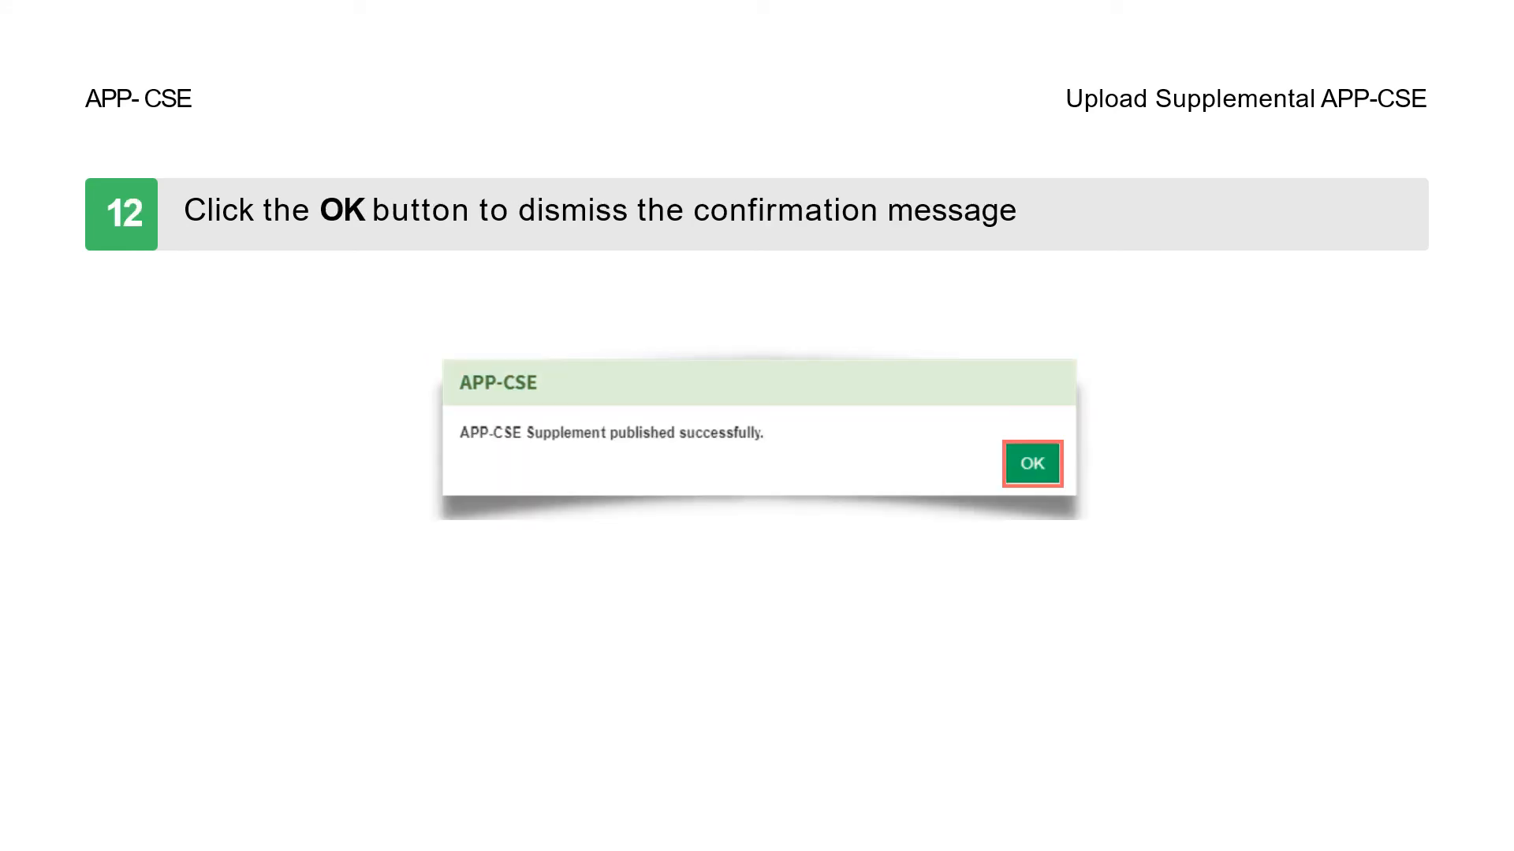